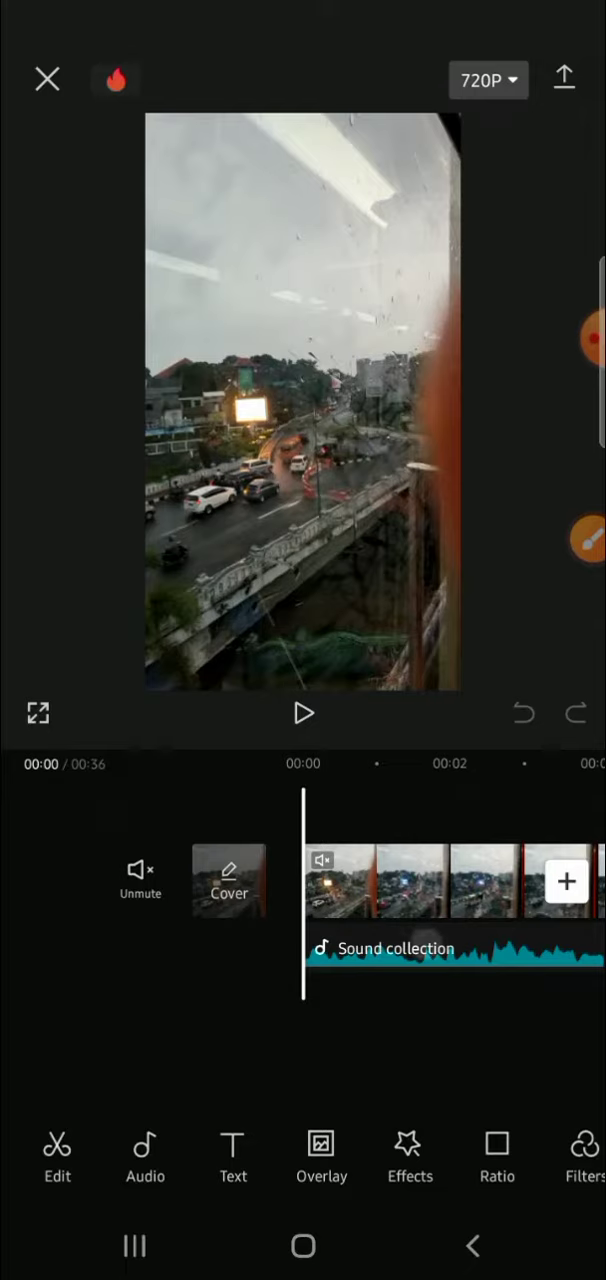
# Select the audio clip beneath the rainy bridge video to show its editing toolbar
pyautogui.click(400, 948)
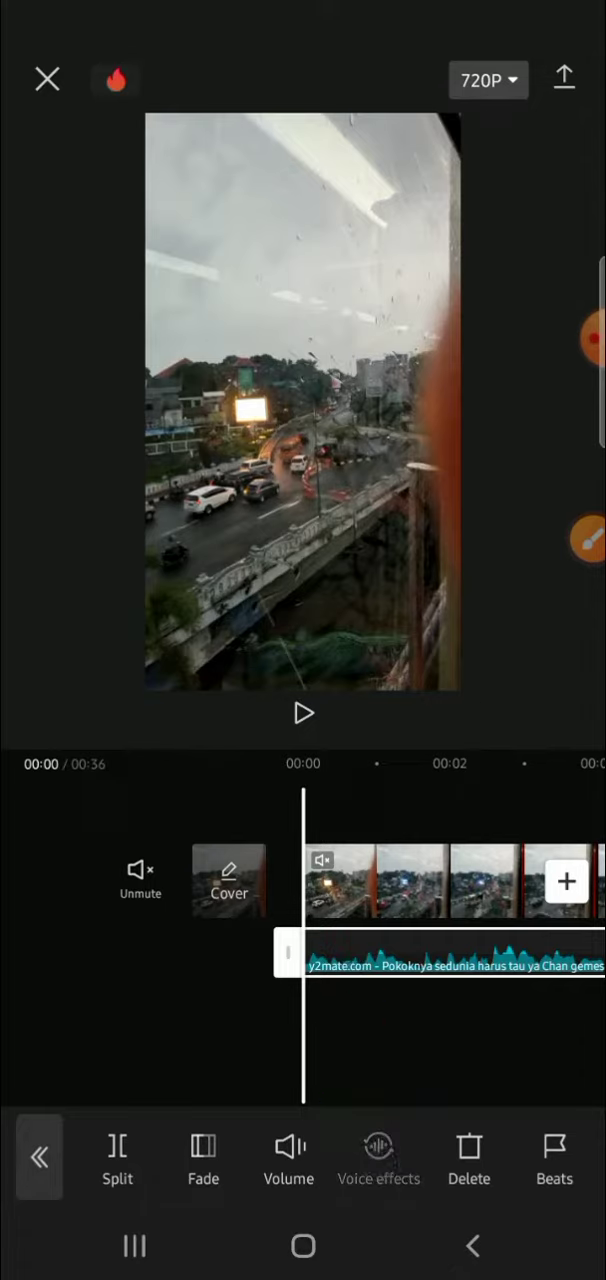
# Open Voice effects for the audio clip and switch to the Retro category
pyautogui.click(379, 1173)
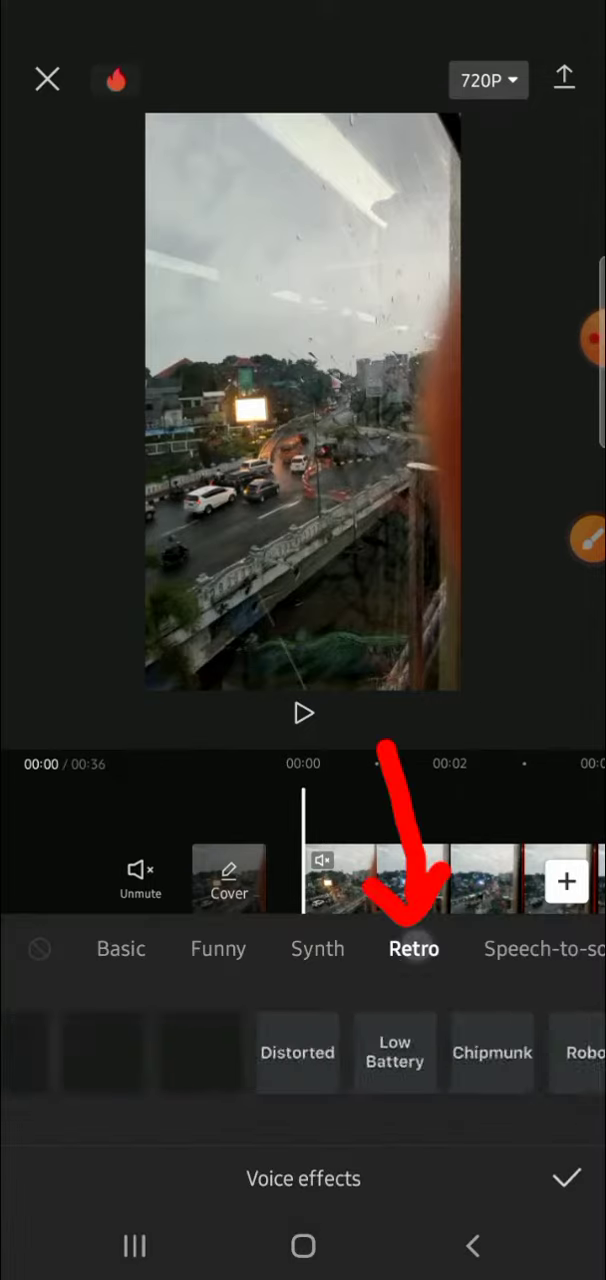
pyautogui.click(413, 949)
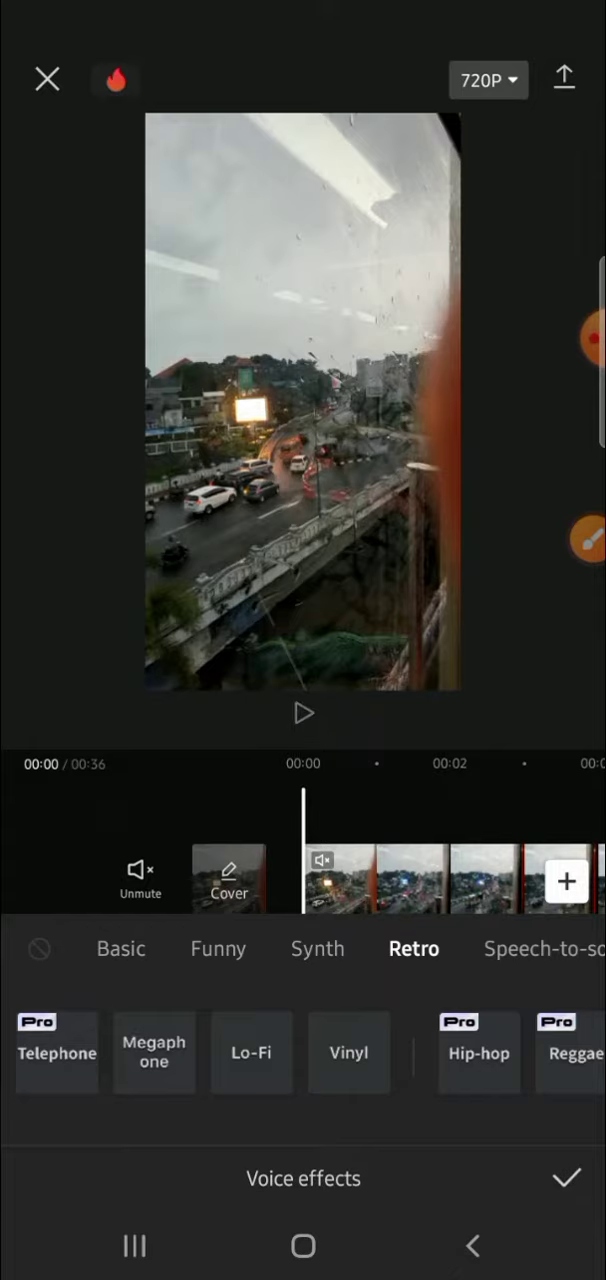
pyautogui.click(304, 714)
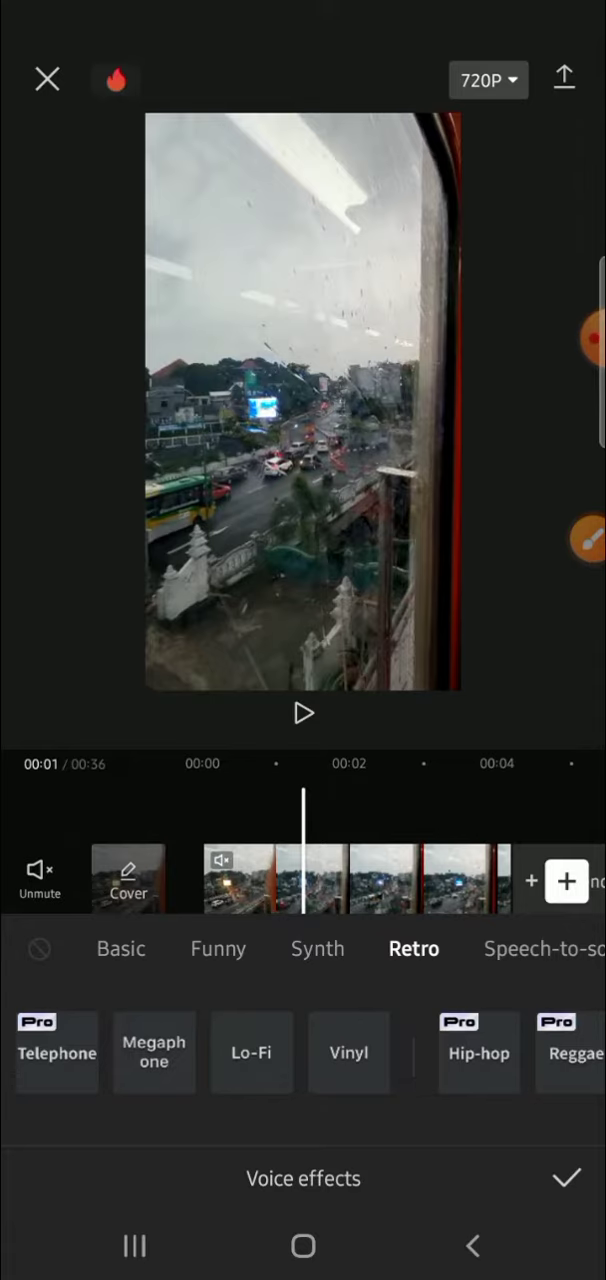
# Try Lo-Fi, then preview and confirm the Vinyl retro voice effect on the audio
pyautogui.click(154, 1052)
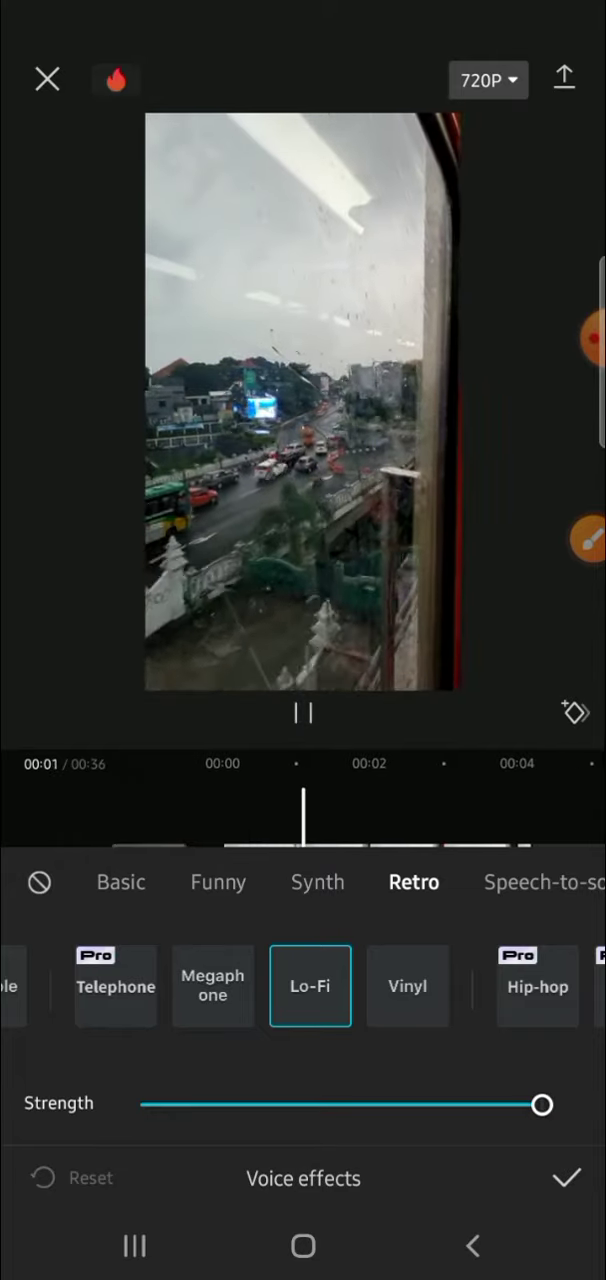
pyautogui.click(303, 714)
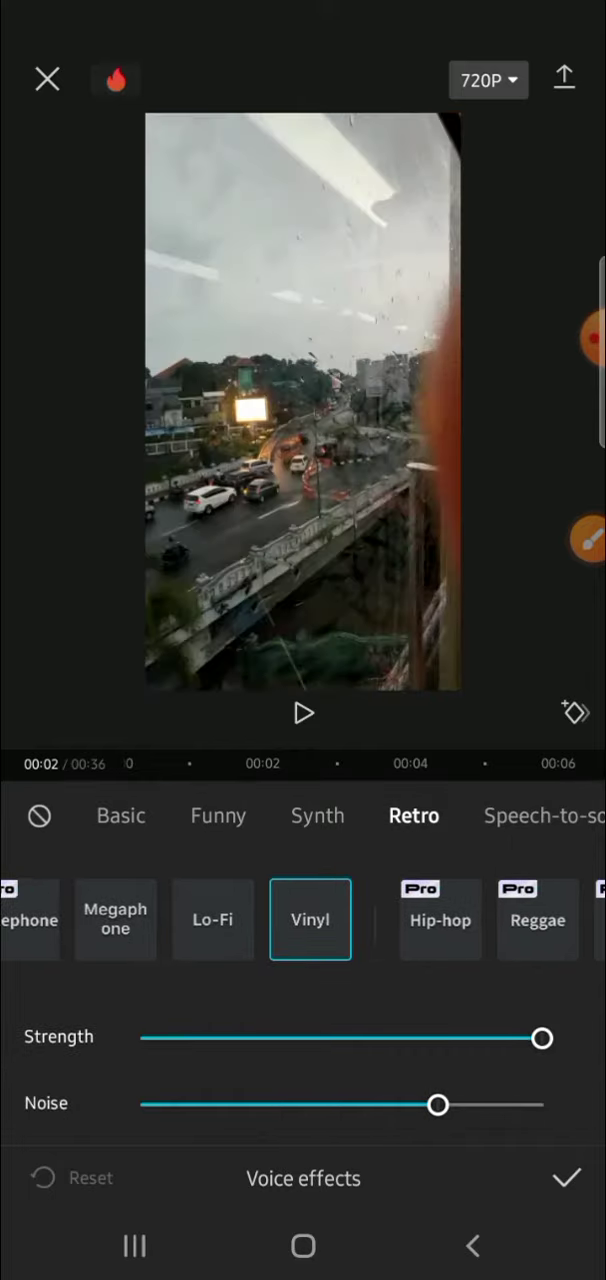
pyautogui.click(303, 713)
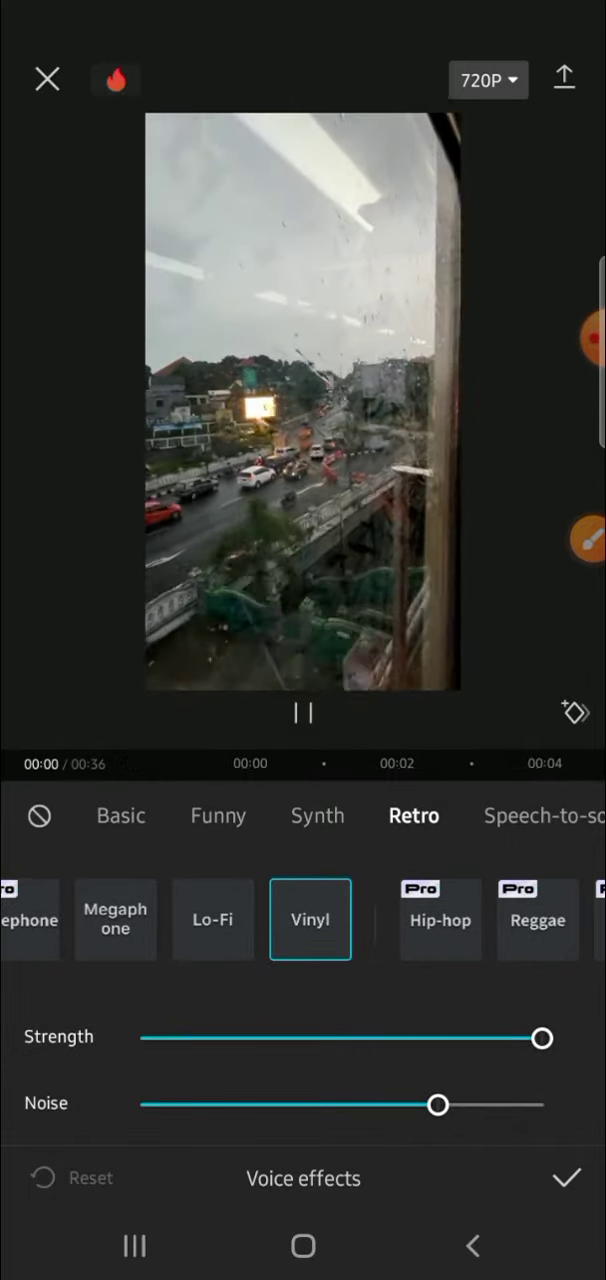
pyautogui.click(303, 713)
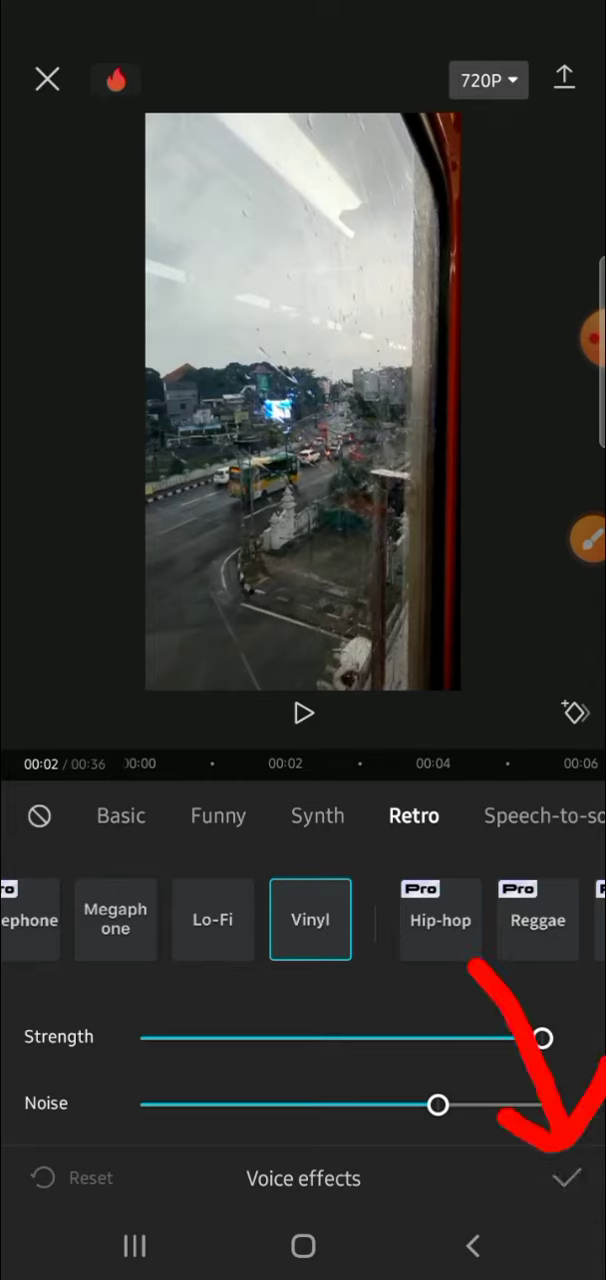
pyautogui.click(575, 1178)
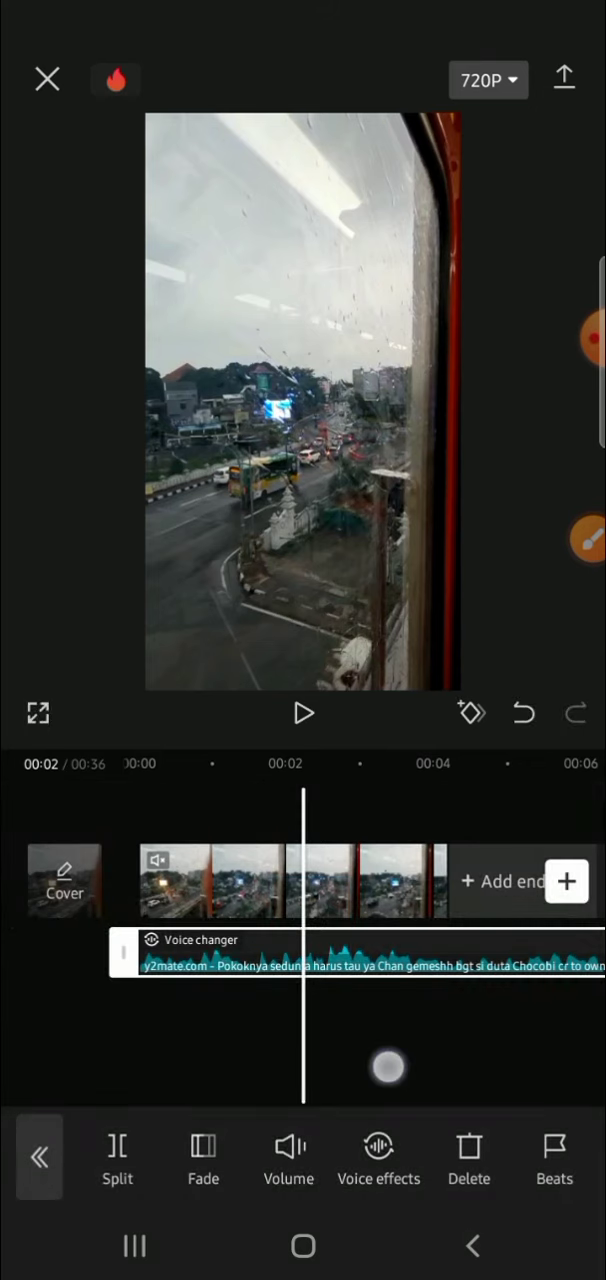